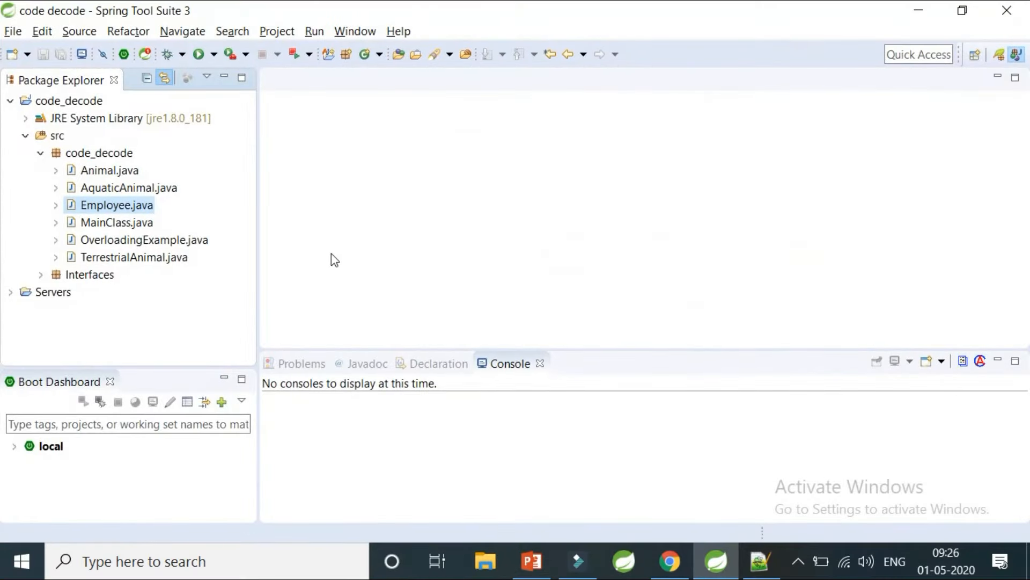
- Open Employee.java from Package Explorer and scroll through its fields
{"action": "left_click", "coordinate": [117, 203]}
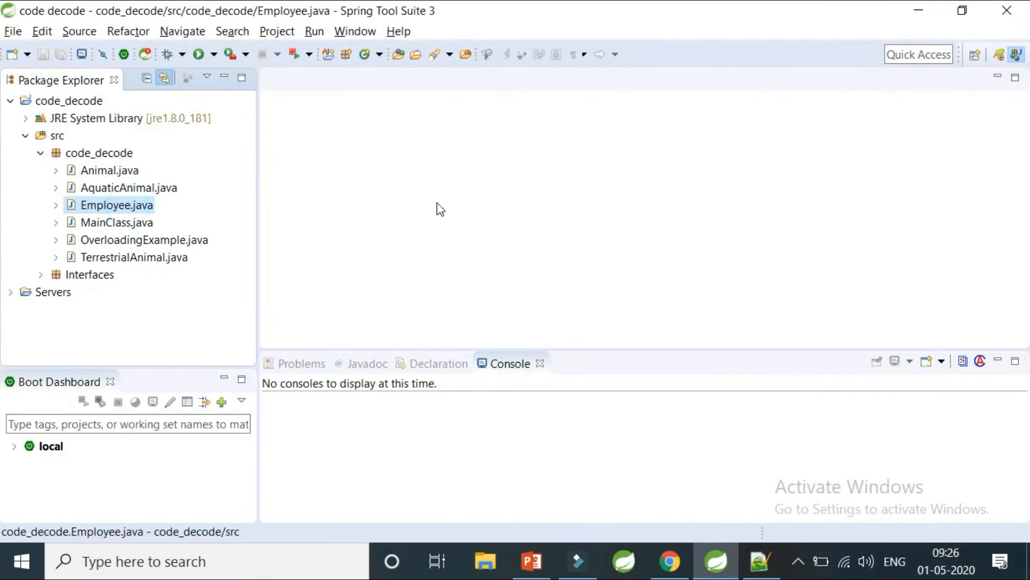
{"action": "double_click", "coordinate": [117, 204]}
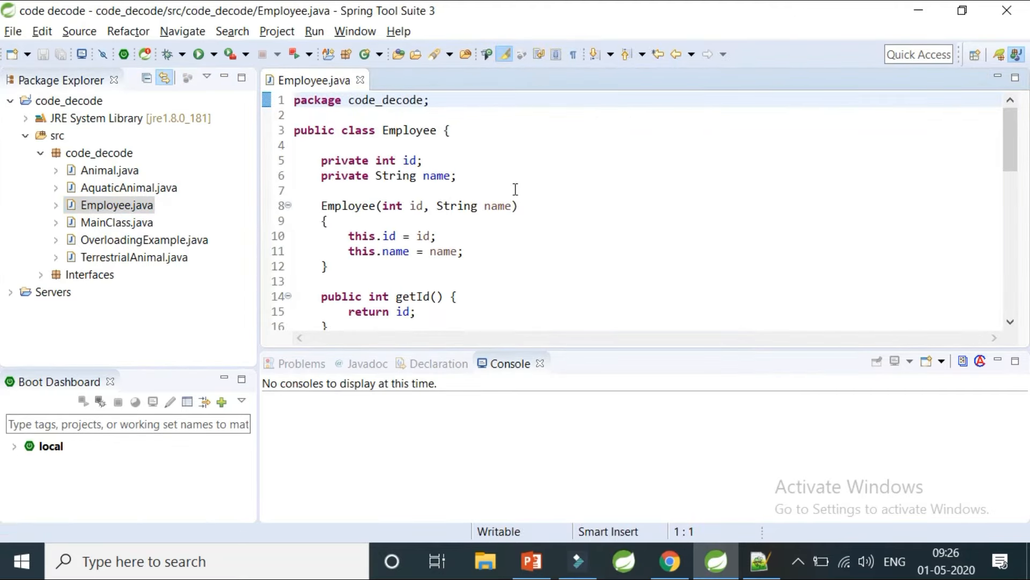
{"action": "scroll", "scroll_direction": "down", "scroll_amount": 3}
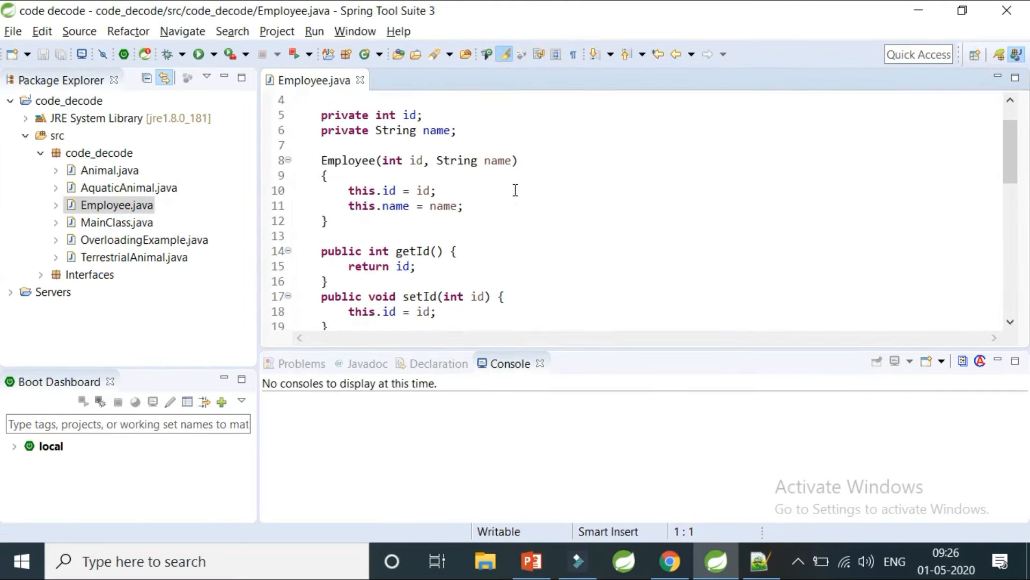
{"action": "scroll", "scroll_direction": "down", "scroll_amount": 3}
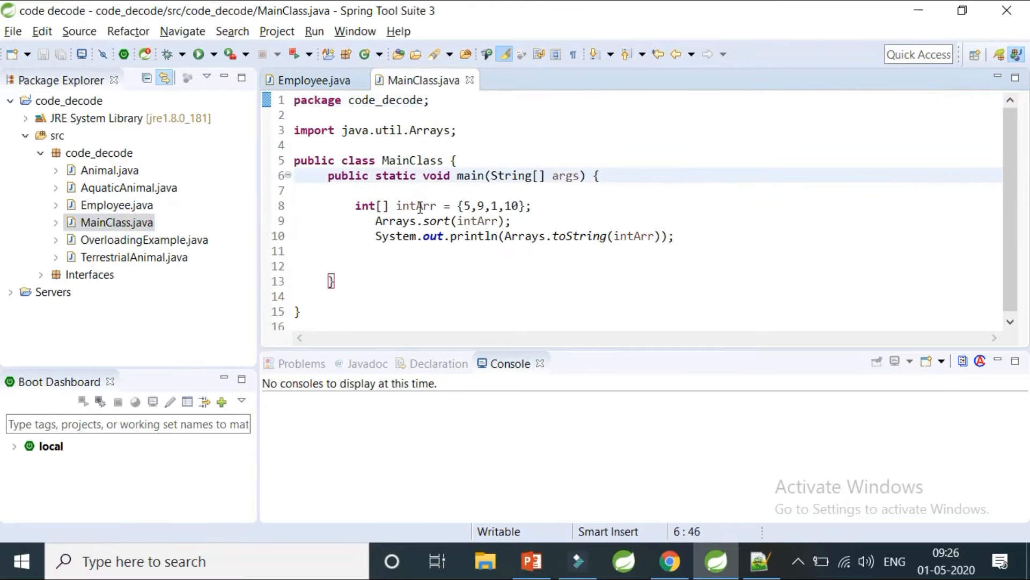
{"action": "left_click", "coordinate": [447, 222]}
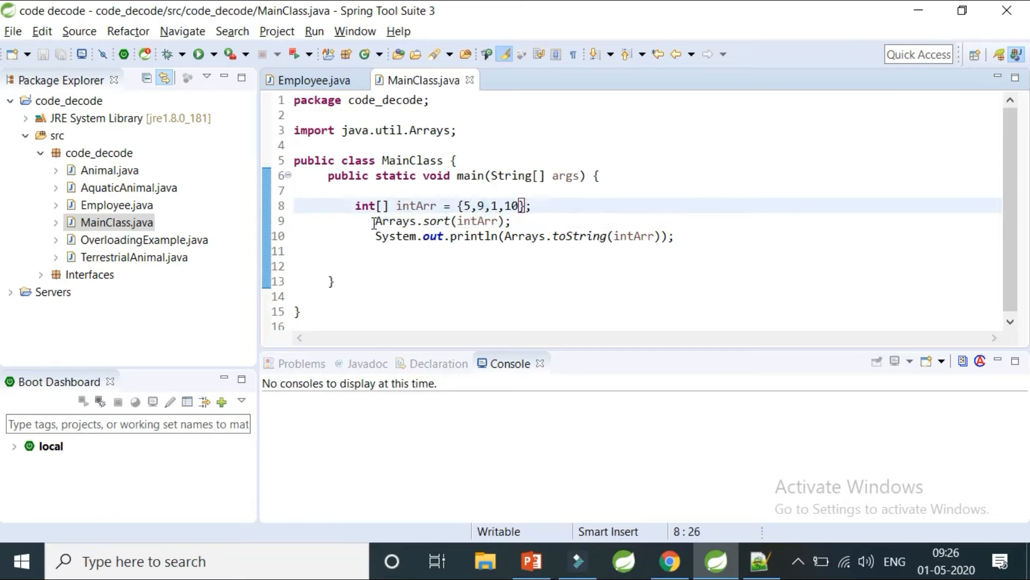
{"action": "left_click", "coordinate": [439, 283]}
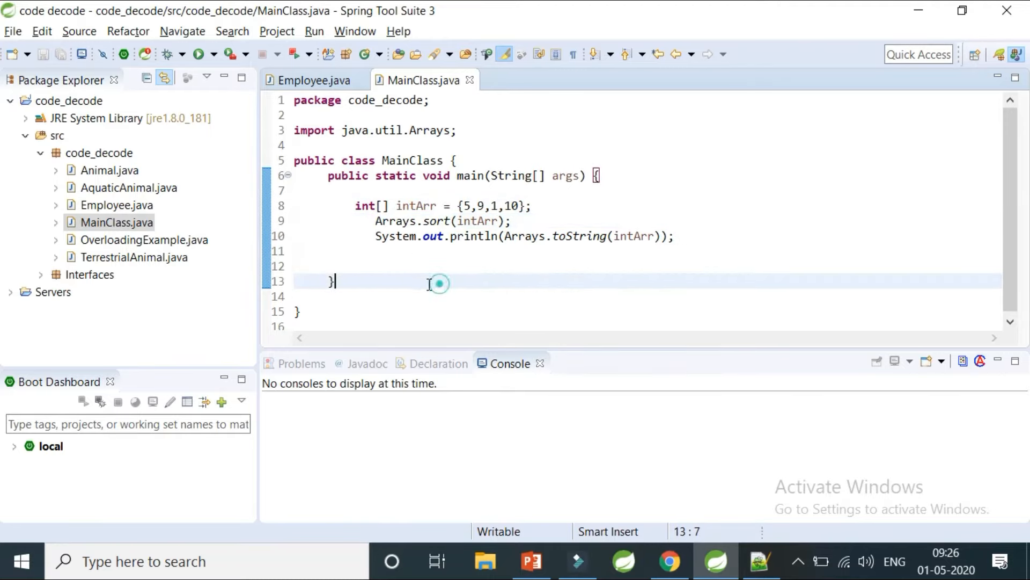
{"action": "mouse_move", "coordinate": [461, 253]}
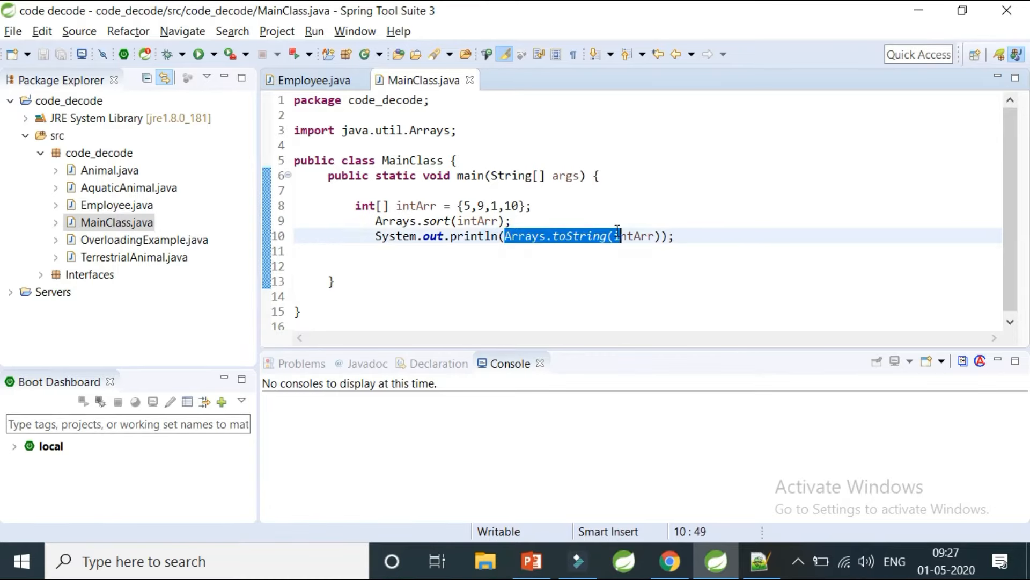
{"action": "left_click", "coordinate": [335, 282]}
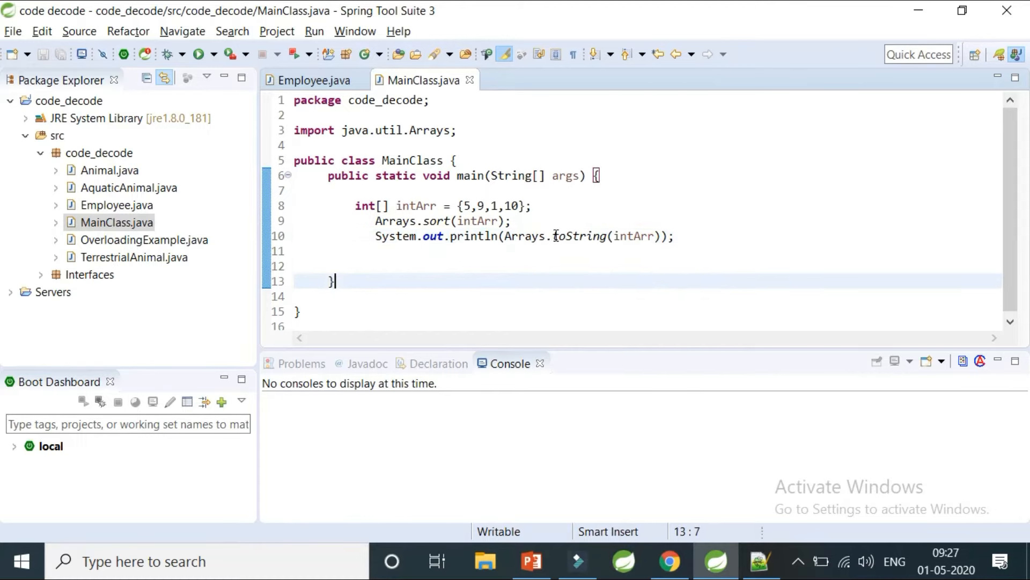
{"action": "left_click", "coordinate": [447, 251]}
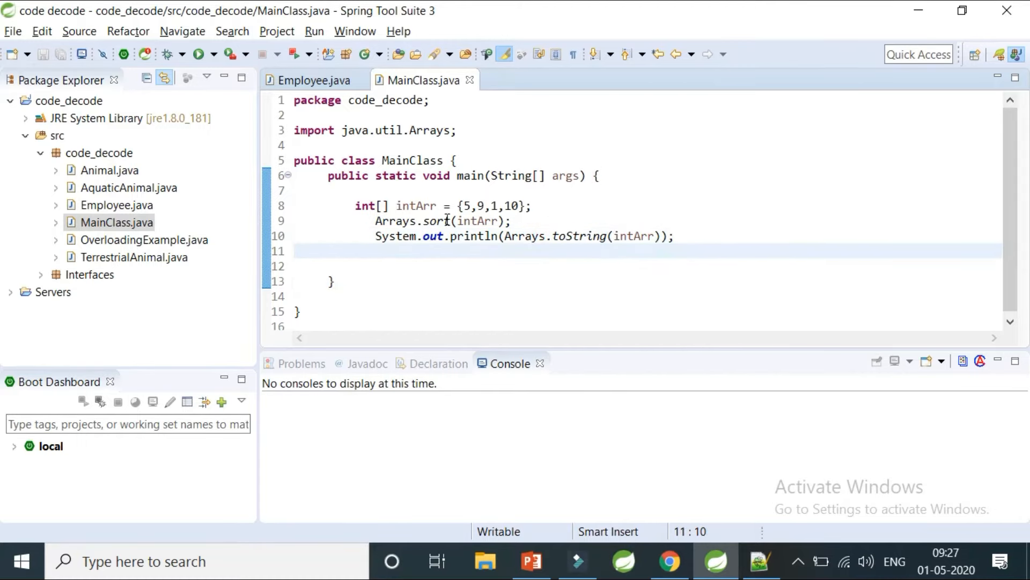
{"action": "mouse_move", "coordinate": [575, 260]}
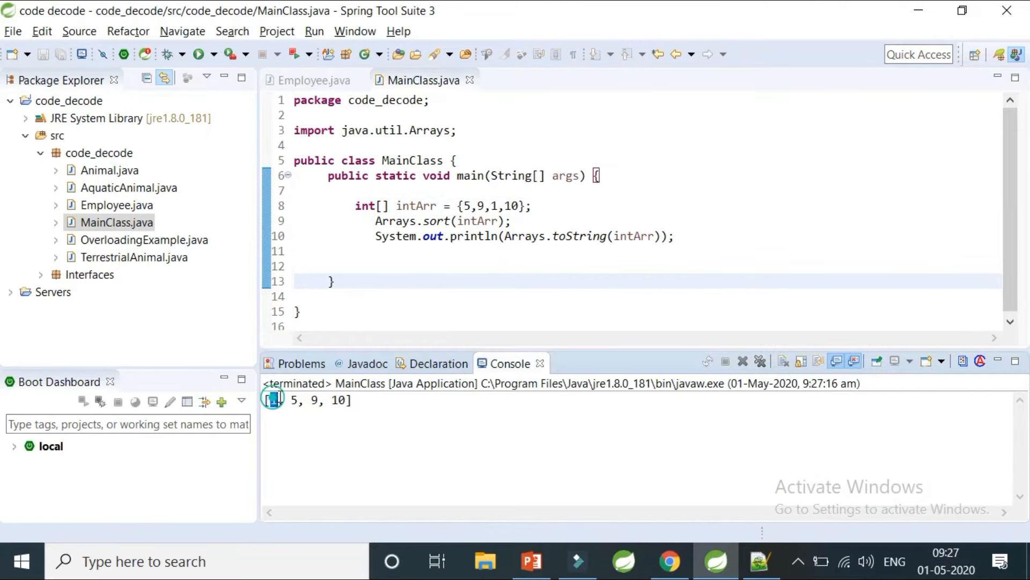
- Review the sorted console output, the unsorted int array and the Employee name field
{"action": "left_click", "coordinate": [591, 265]}
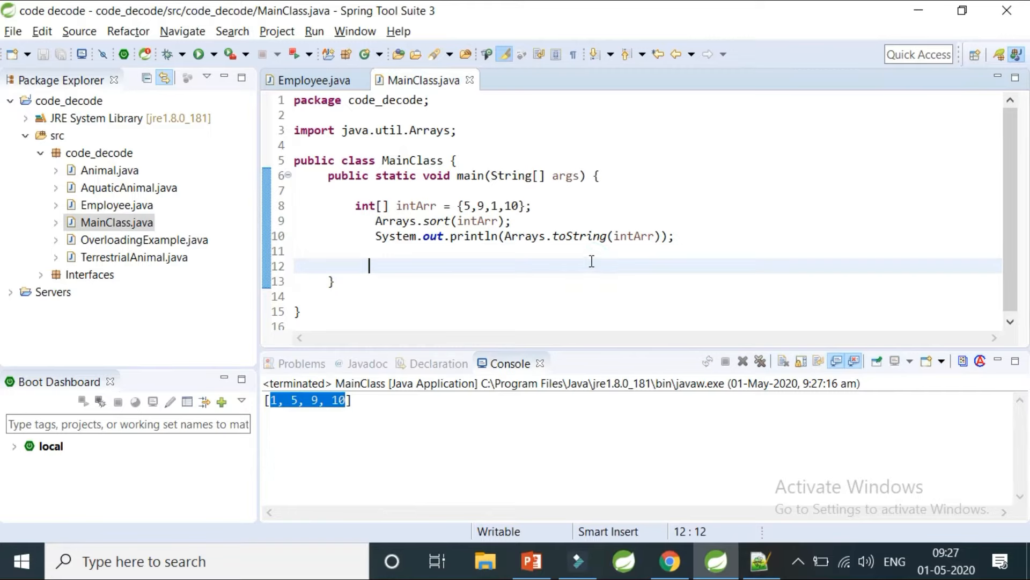
{"action": "mouse_move", "coordinate": [421, 221]}
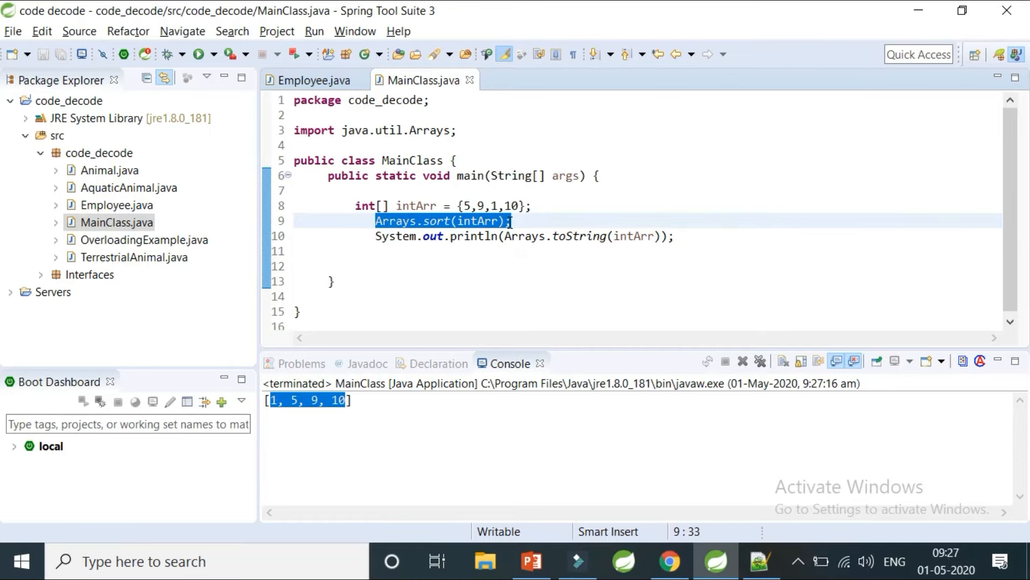
{"action": "mouse_move", "coordinate": [504, 260]}
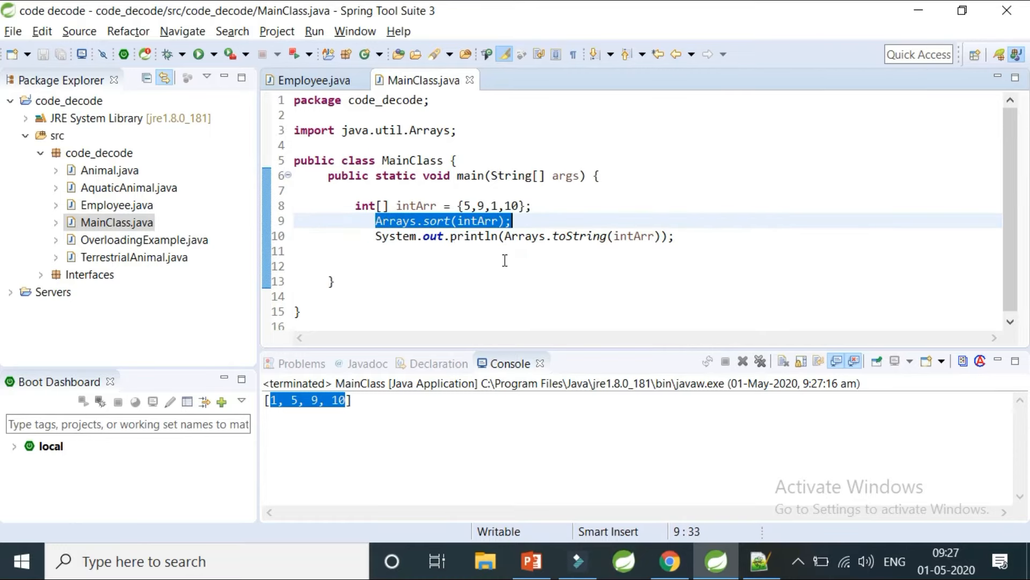
{"action": "left_click", "coordinate": [314, 79]}
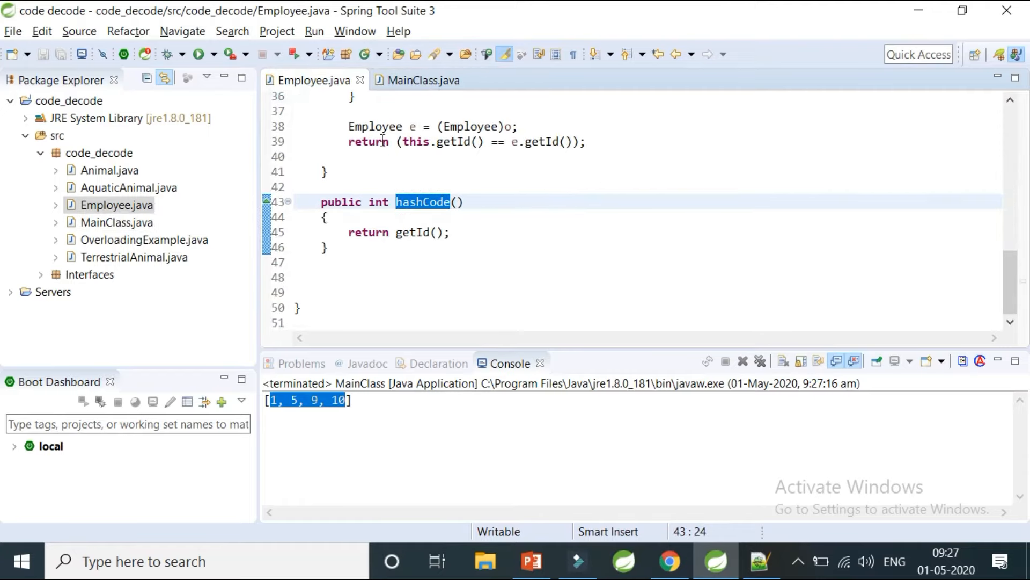
{"action": "left_click", "coordinate": [422, 81]}
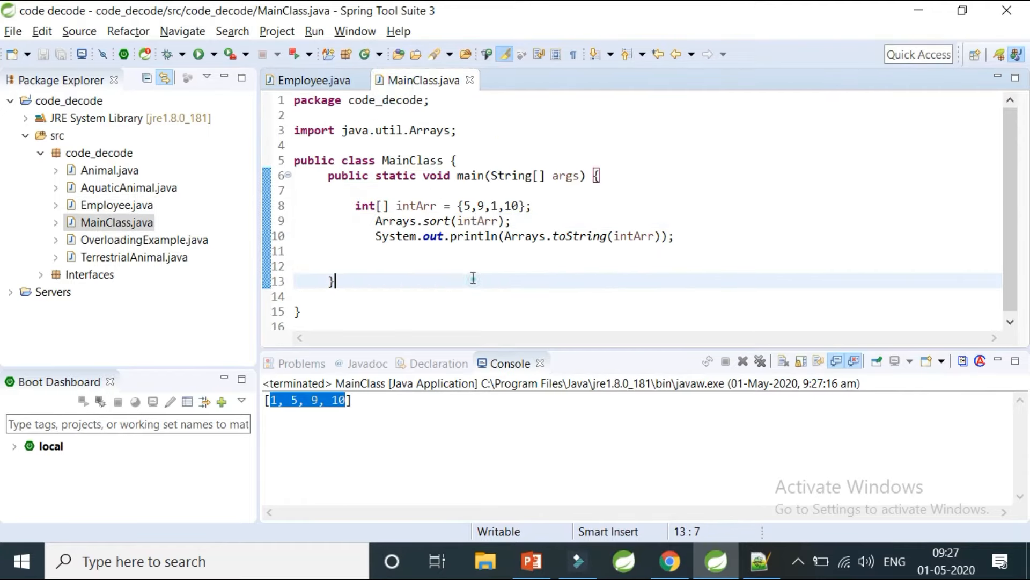
{"action": "double_click", "coordinate": [489, 206]}
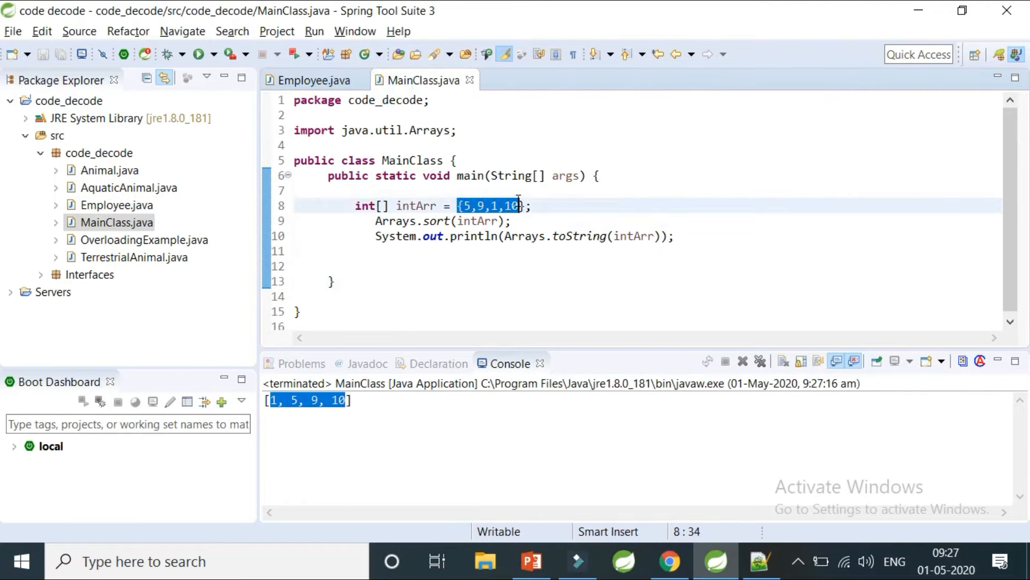
{"action": "left_click", "coordinate": [313, 80]}
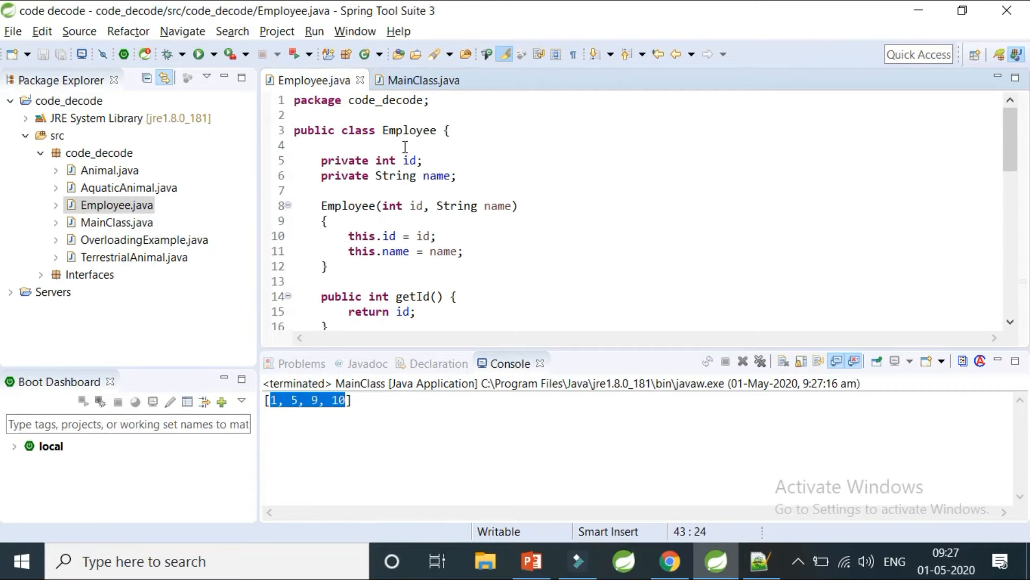
{"action": "double_click", "coordinate": [434, 175]}
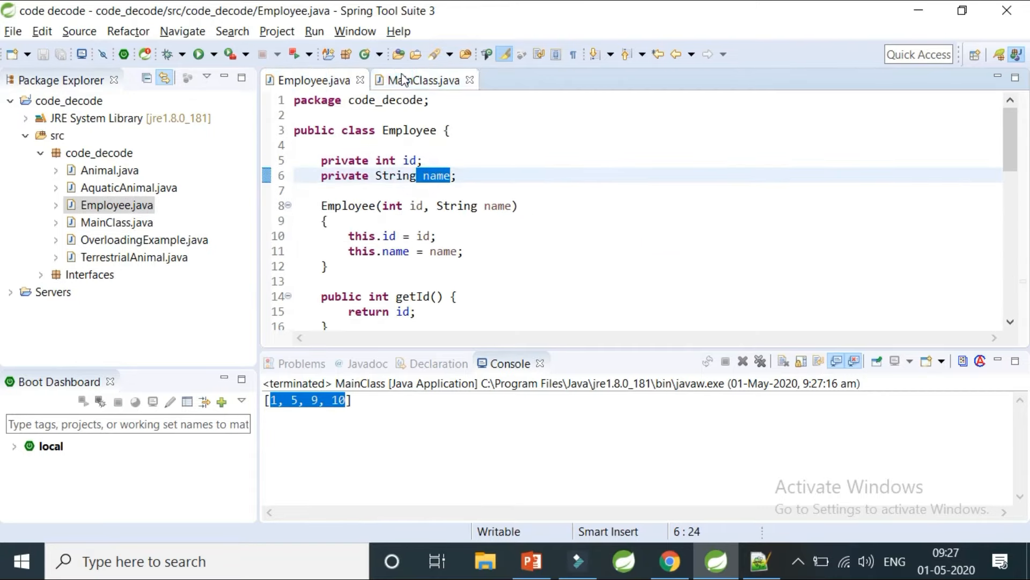
- Place the caret on the blank line in main and select the Employee snippet in Notepad++ for copying
{"action": "left_click", "coordinate": [423, 79]}
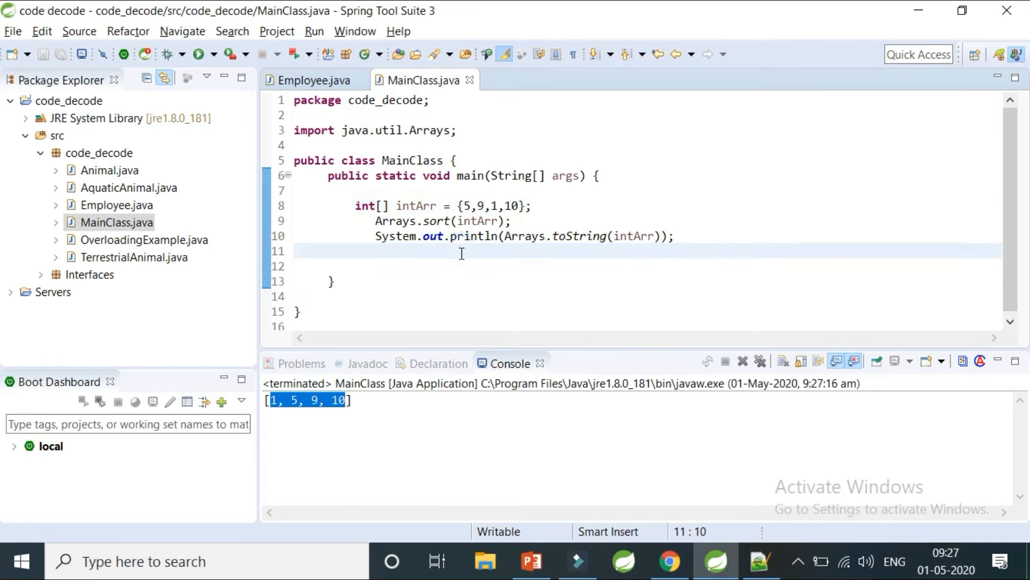
{"action": "left_click", "coordinate": [461, 205]}
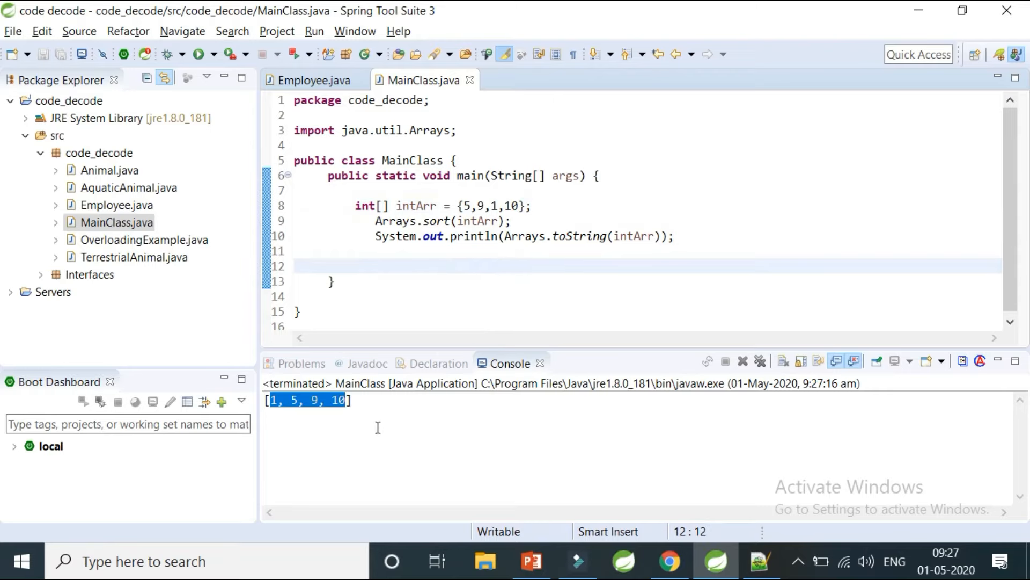
{"action": "left_click", "coordinate": [309, 430]}
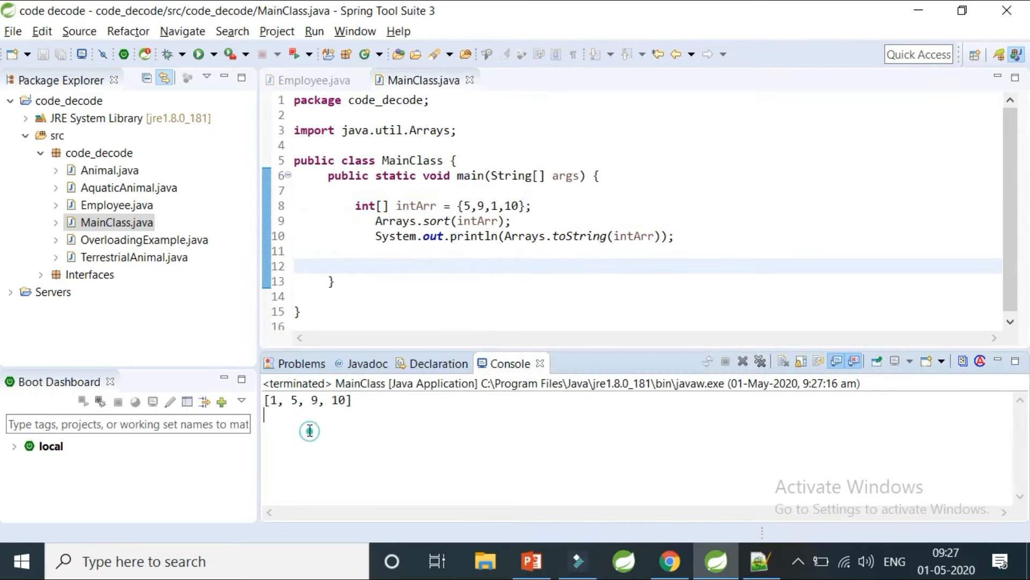
{"action": "mouse_move", "coordinate": [700, 558]}
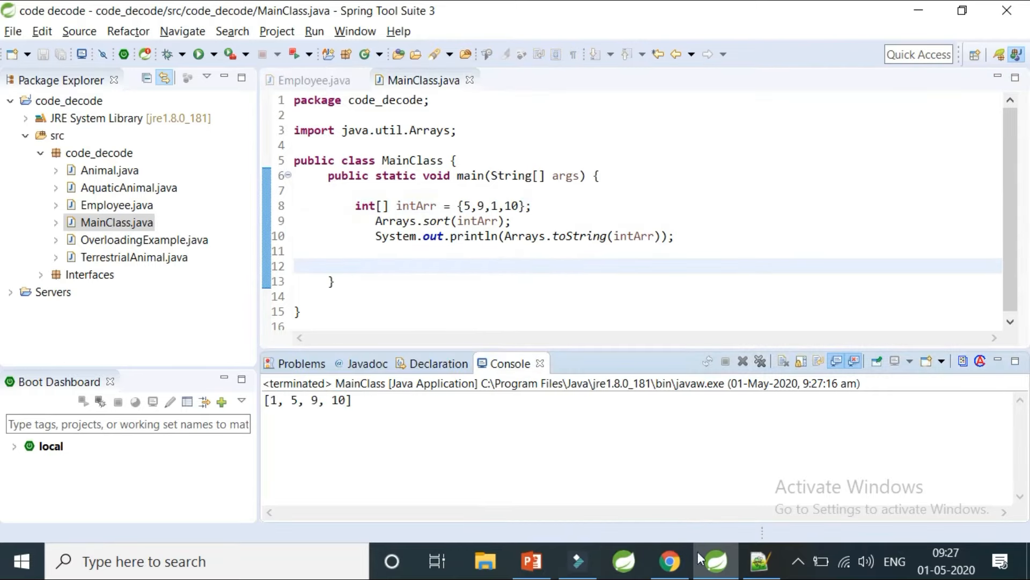
{"action": "left_click", "coordinate": [760, 561]}
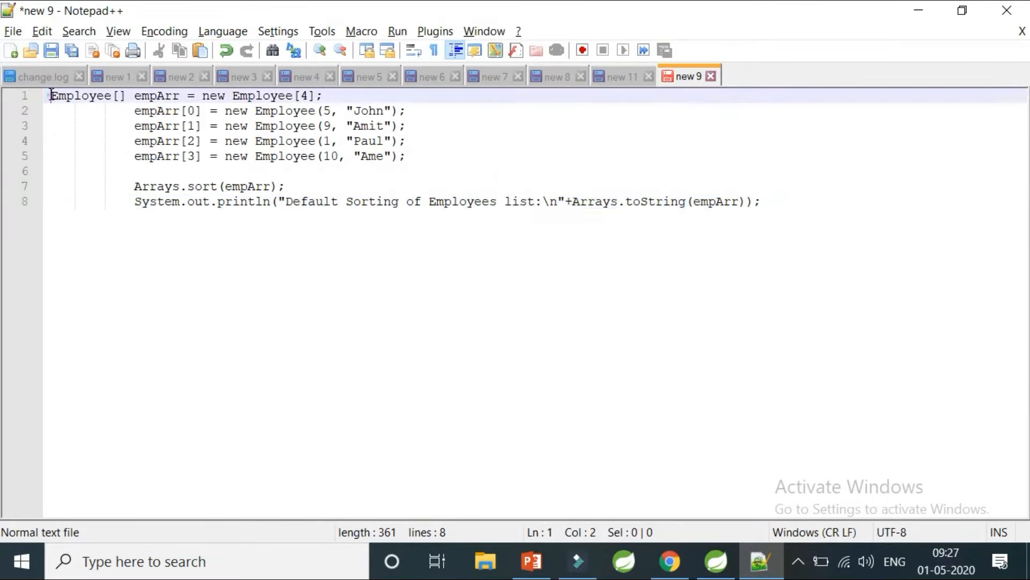
{"action": "key", "text": "ctrl+a"}
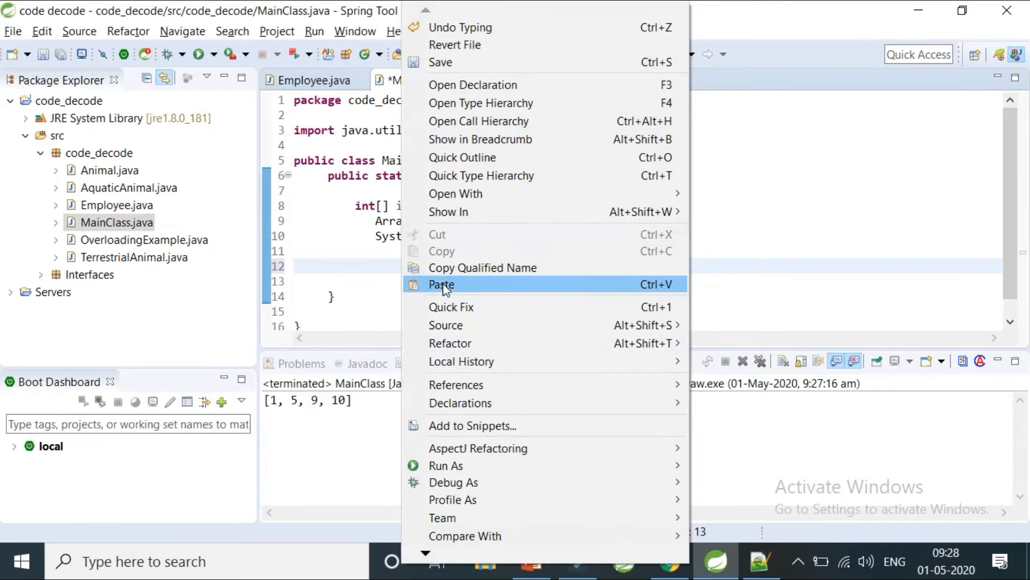
- Paste the four-Employee array code into main and review its size and entries like Ame
{"action": "left_click", "coordinate": [441, 283]}
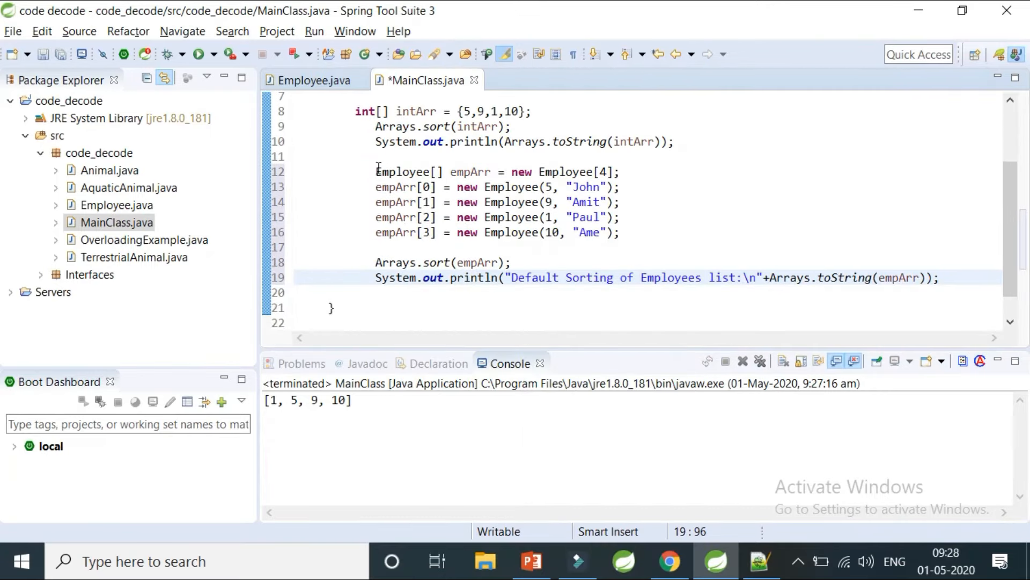
{"action": "left_click", "coordinate": [450, 232]}
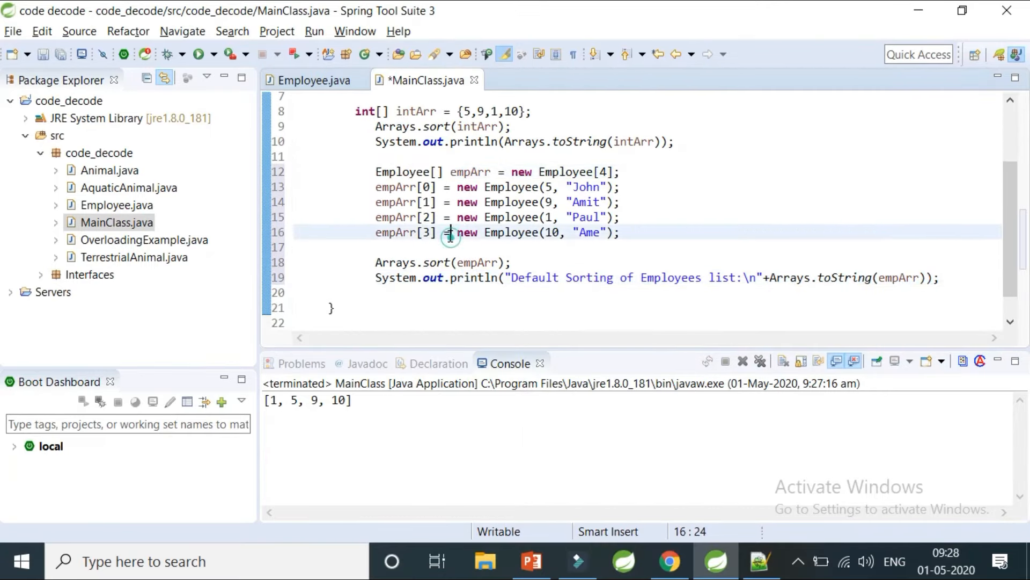
{"action": "left_click", "coordinate": [599, 172]}
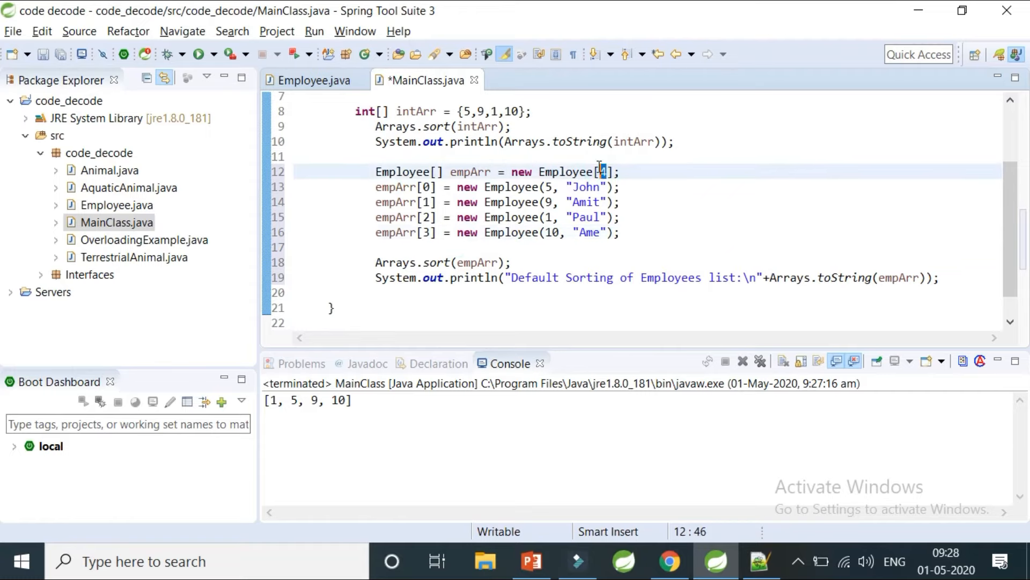
{"action": "mouse_move", "coordinate": [482, 271]}
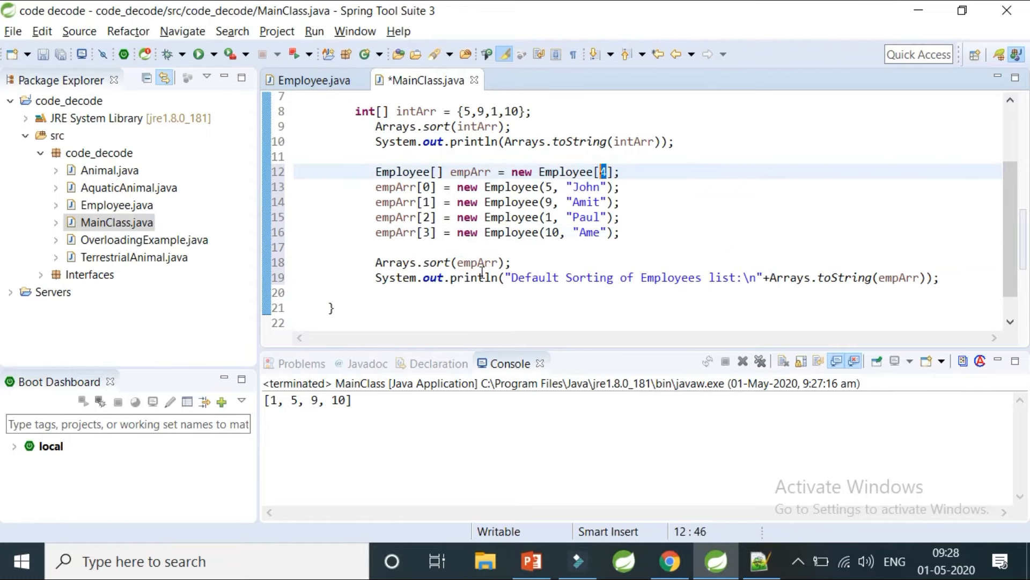
{"action": "scroll", "scroll_direction": "up", "scroll_amount": 3}
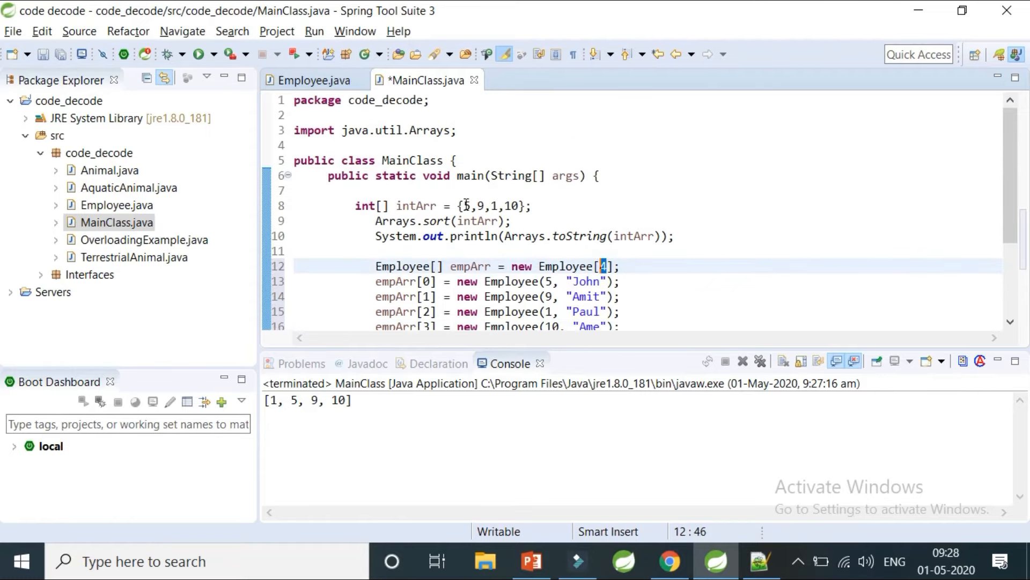
{"action": "double_click", "coordinate": [467, 206]}
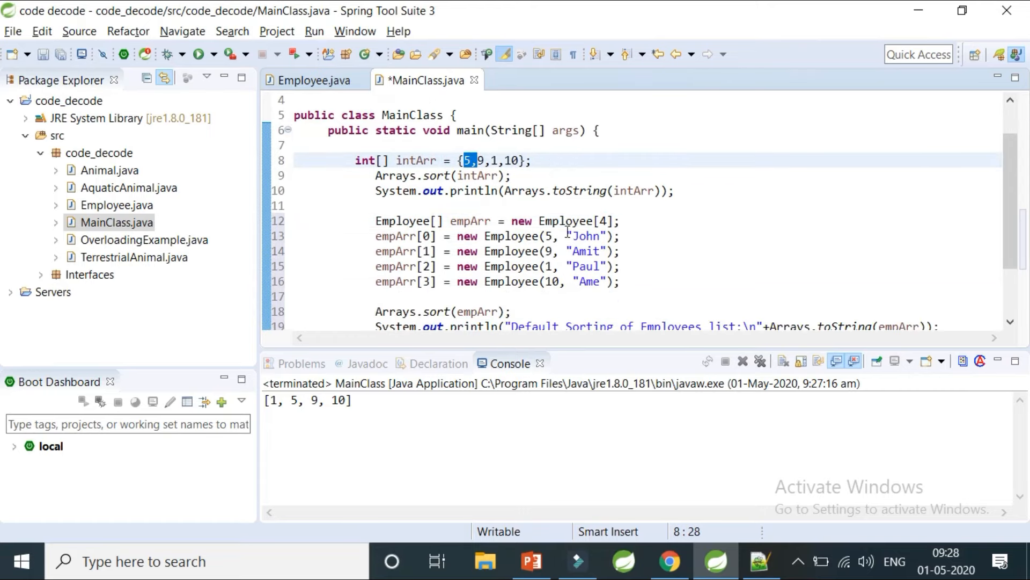
{"action": "double_click", "coordinate": [586, 266]}
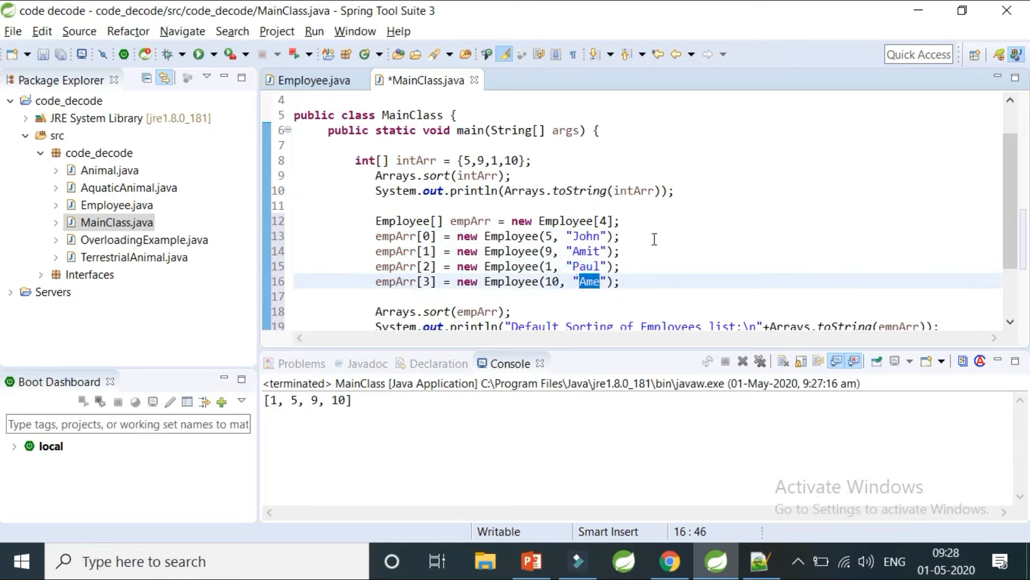
{"action": "mouse_move", "coordinate": [393, 236]}
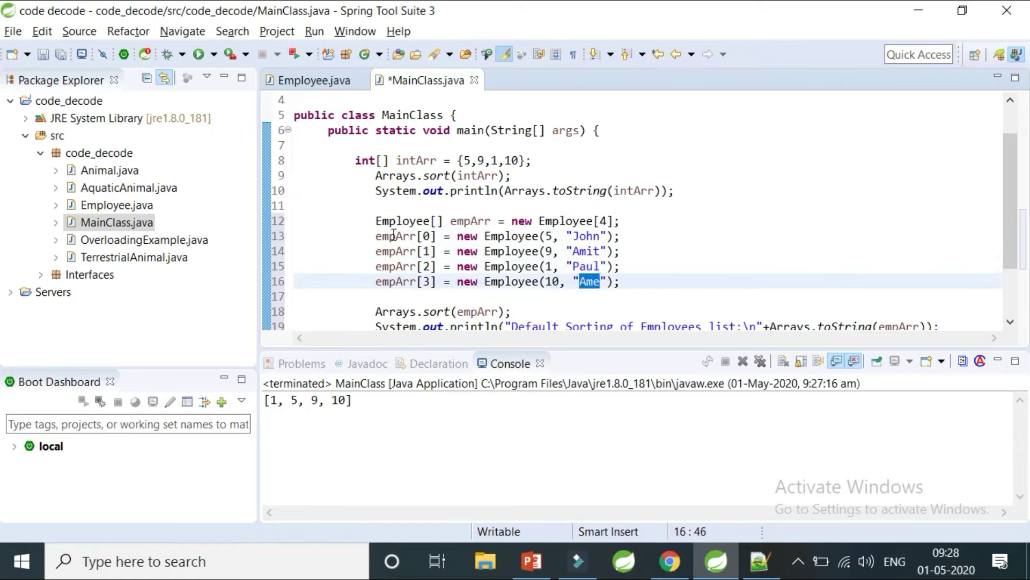
- Review the Arrays.sort(empArr) call and the toString print statement
{"action": "left_click", "coordinate": [389, 282]}
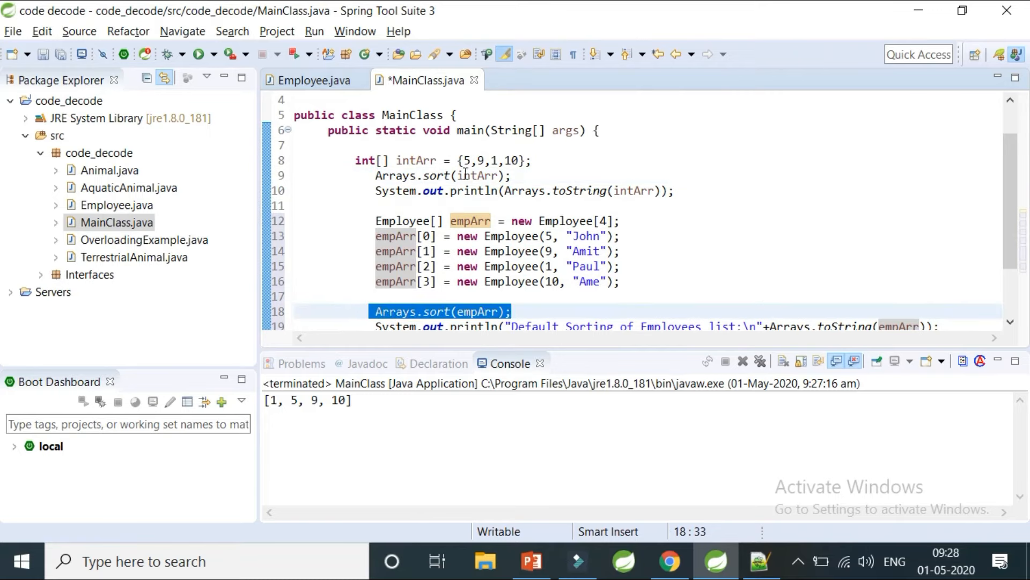
{"action": "left_click", "coordinate": [469, 311]}
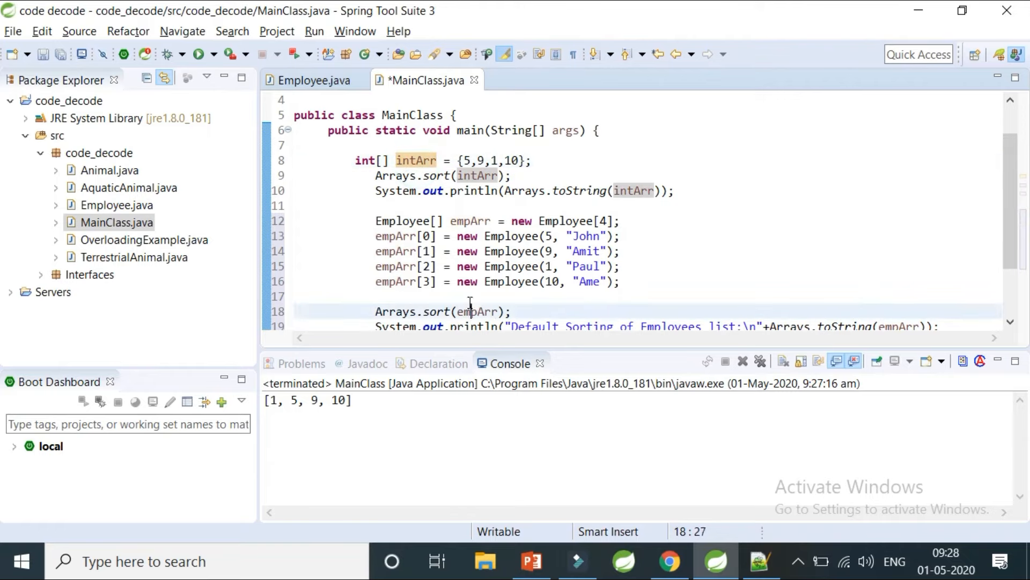
{"action": "double_click", "coordinate": [478, 311]}
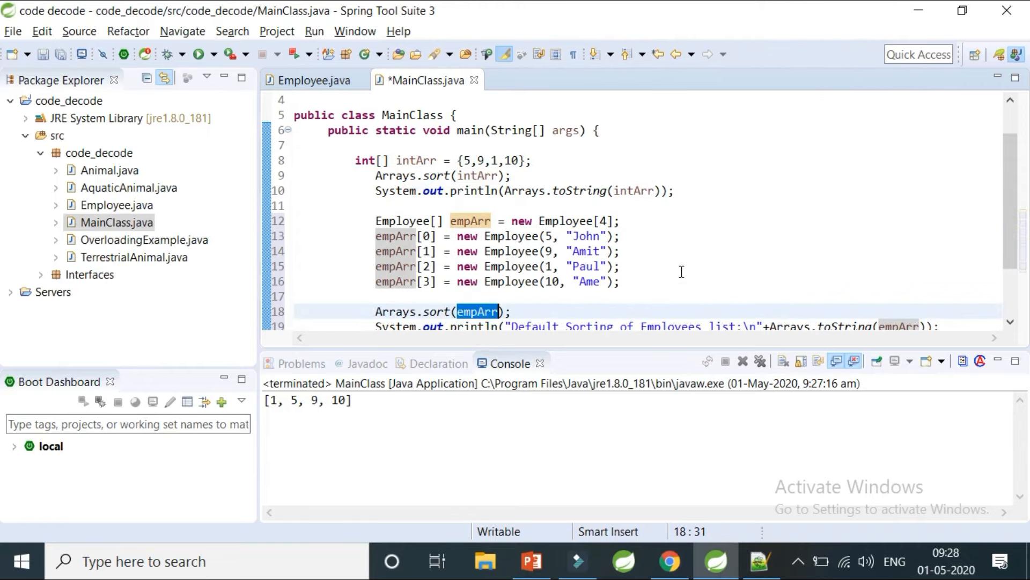
{"action": "scroll", "scroll_direction": "down", "scroll_amount": 3}
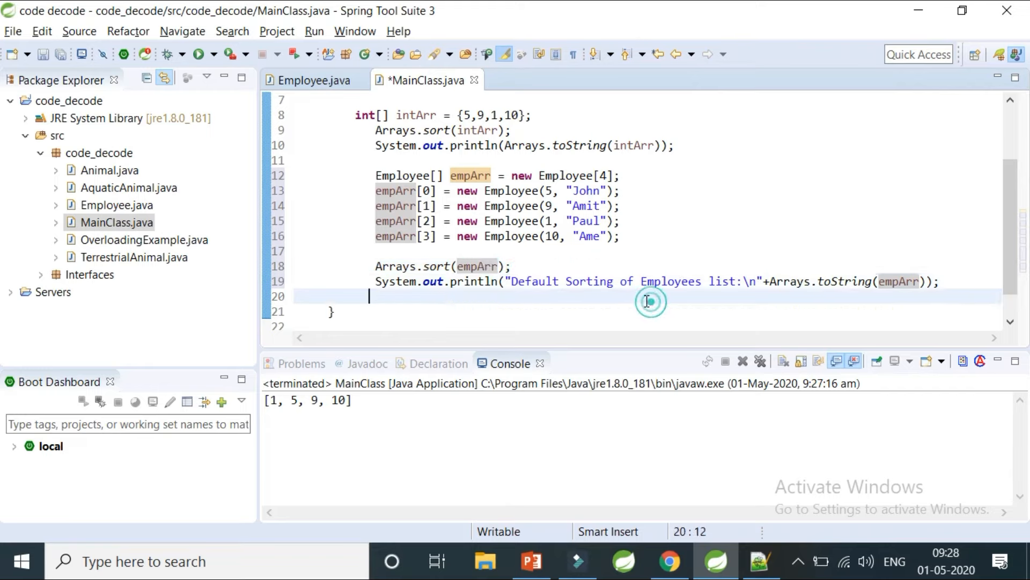
{"action": "mouse_move", "coordinate": [854, 240]}
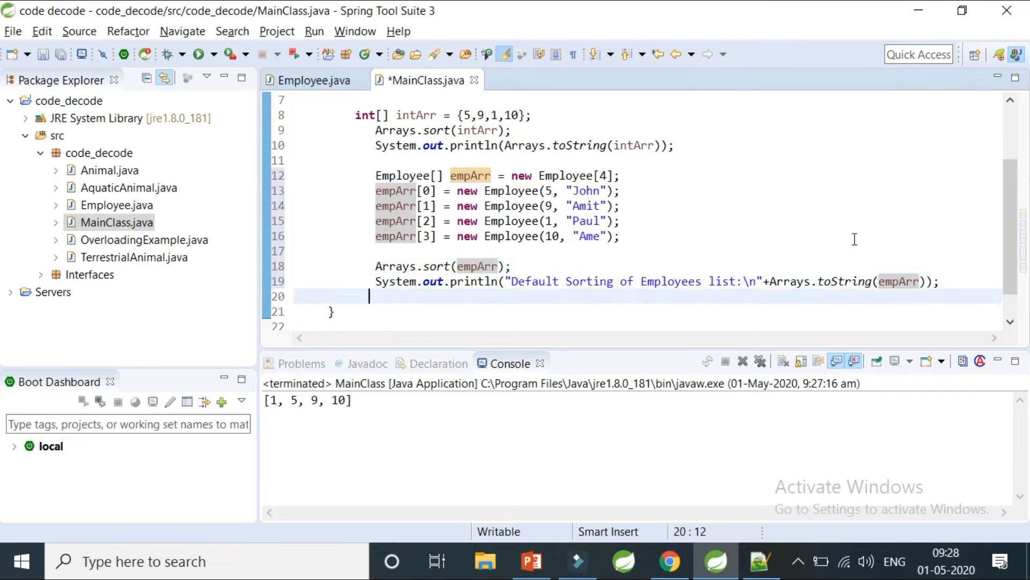
{"action": "double_click", "coordinate": [845, 281]}
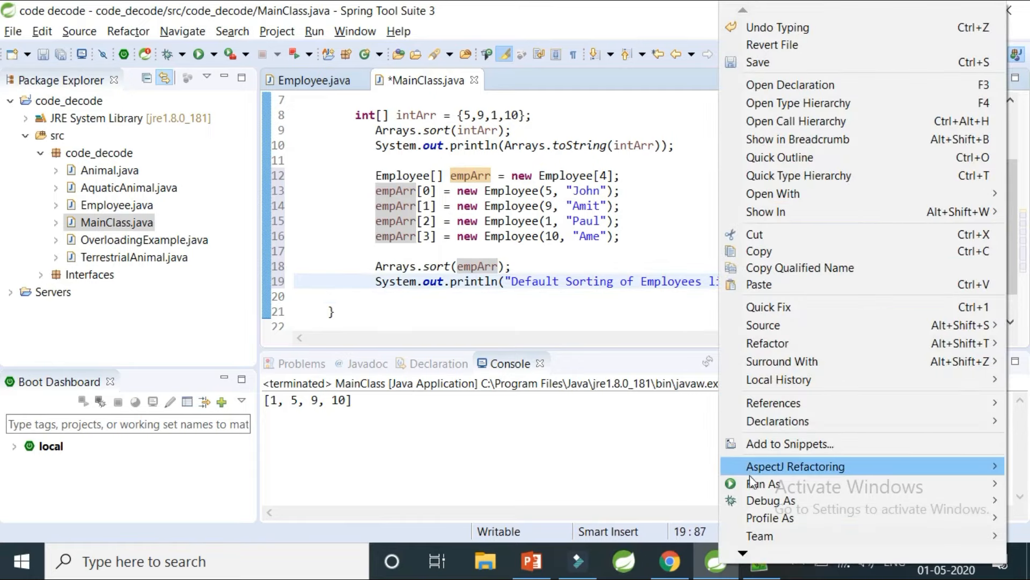
- Run MainClass as a Java application, saving it first, to get the ClassCastException
{"action": "left_click", "coordinate": [763, 483]}
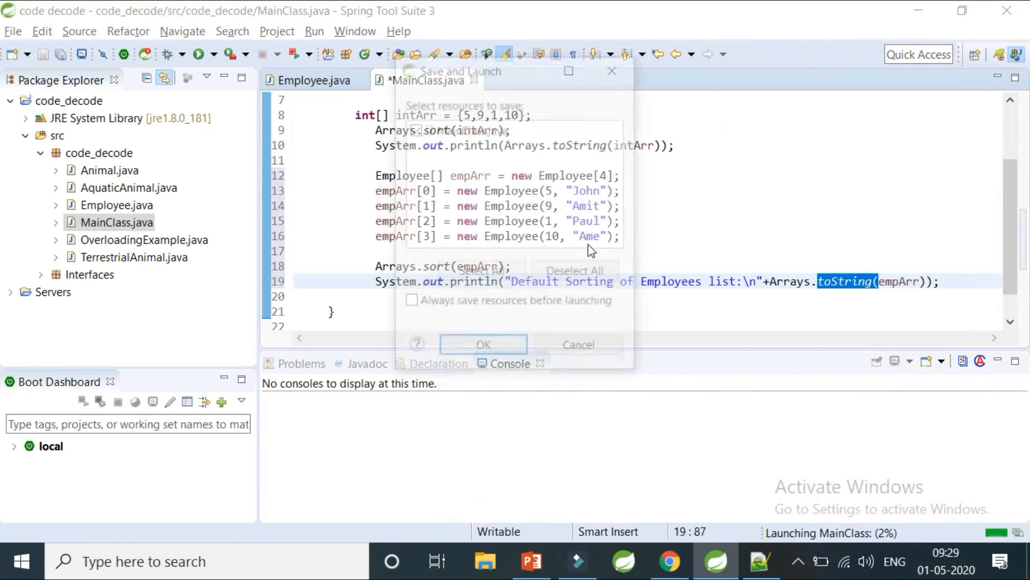
{"action": "left_click", "coordinate": [483, 348]}
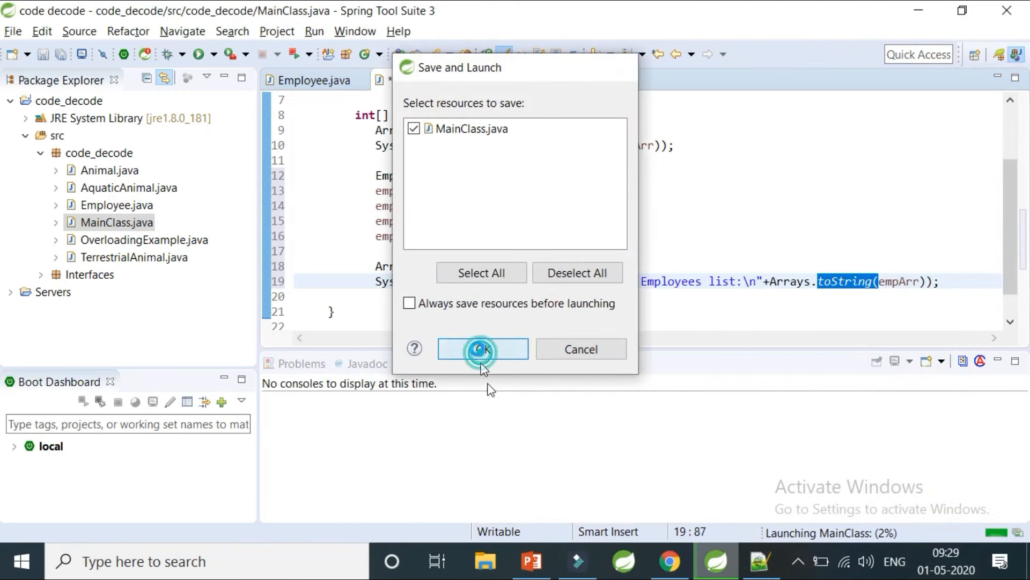
{"action": "left_click", "coordinate": [482, 349]}
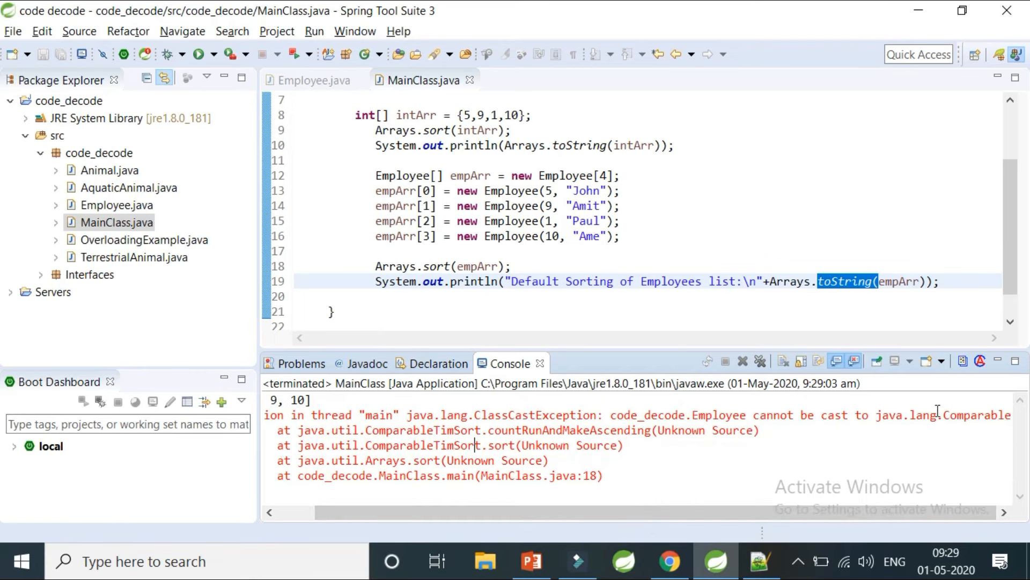
{"action": "double_click", "coordinate": [976, 414]}
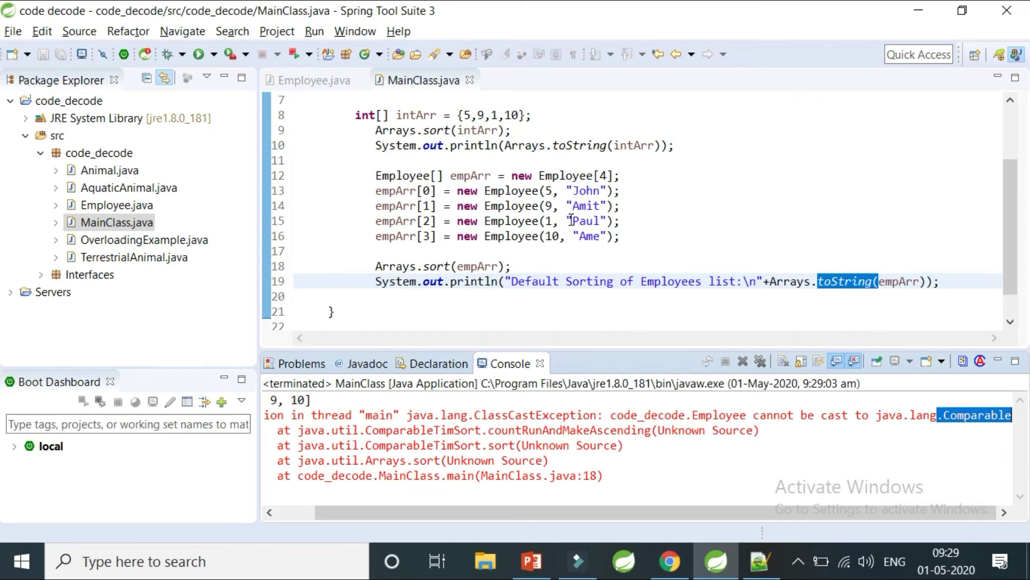
{"action": "scroll", "scroll_direction": "up", "scroll_amount": 3}
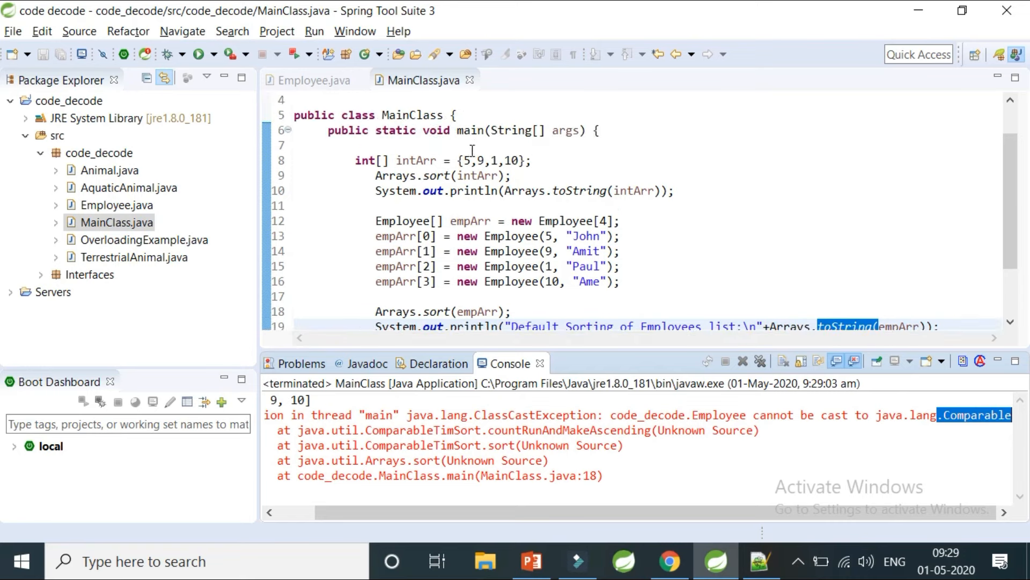
{"action": "left_click", "coordinate": [572, 220]}
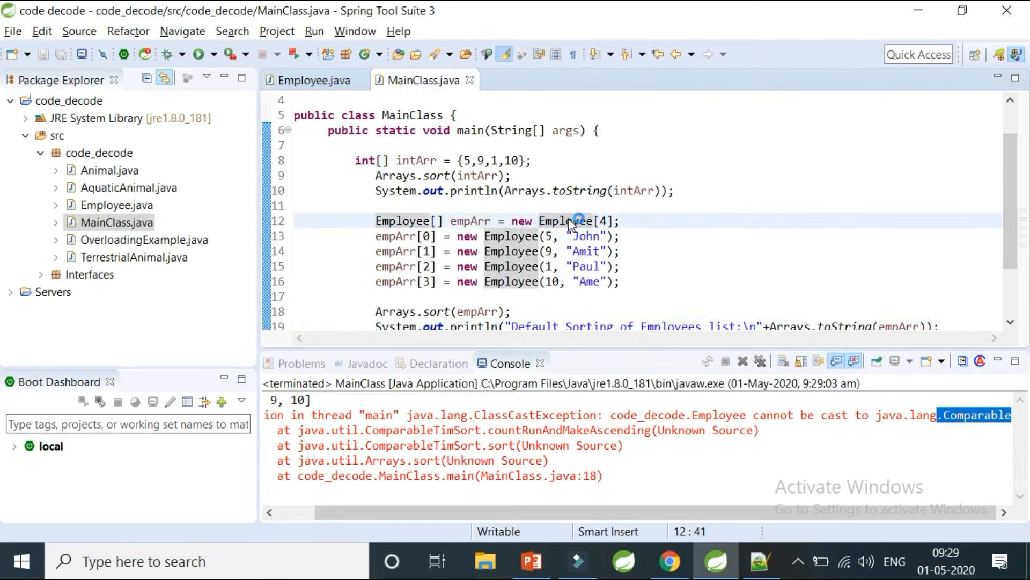